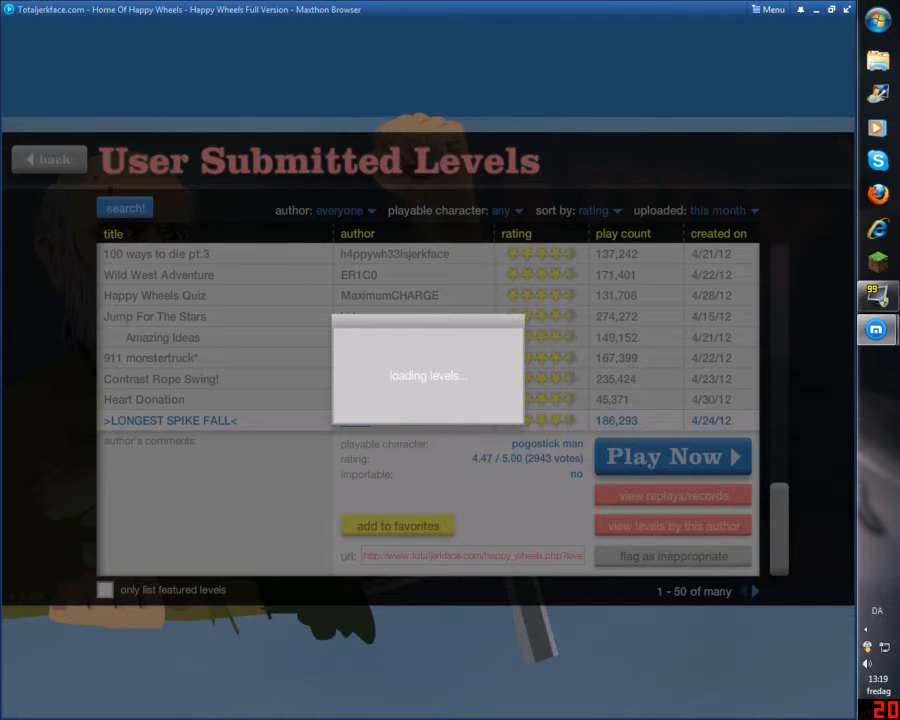
Step: Go to levels page 51–100 and expand the 'try as far as you ca' level's details
left_click(753, 591)
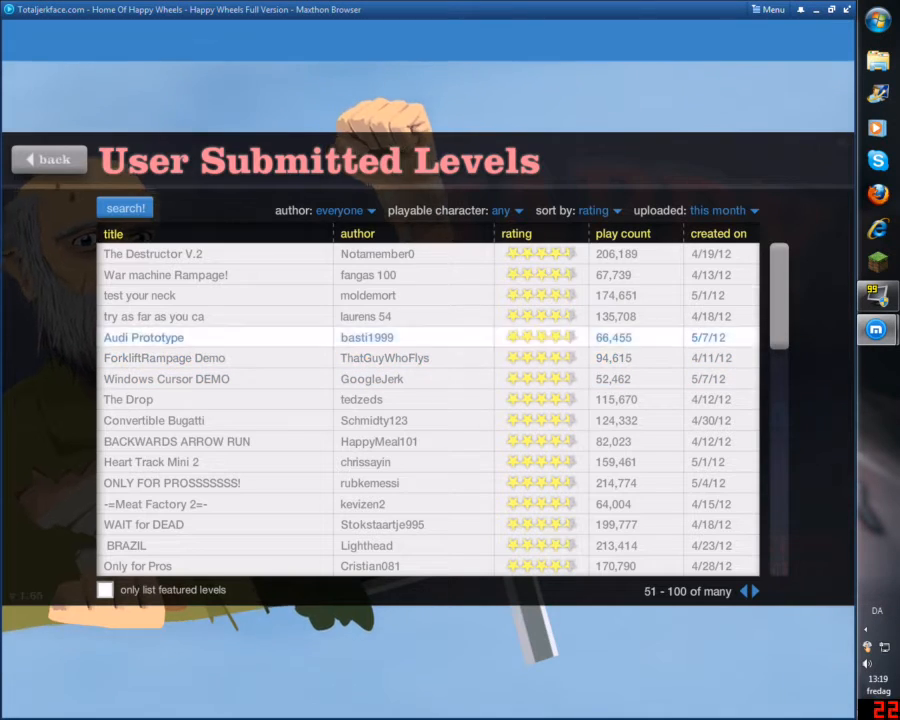
left_click(154, 316)
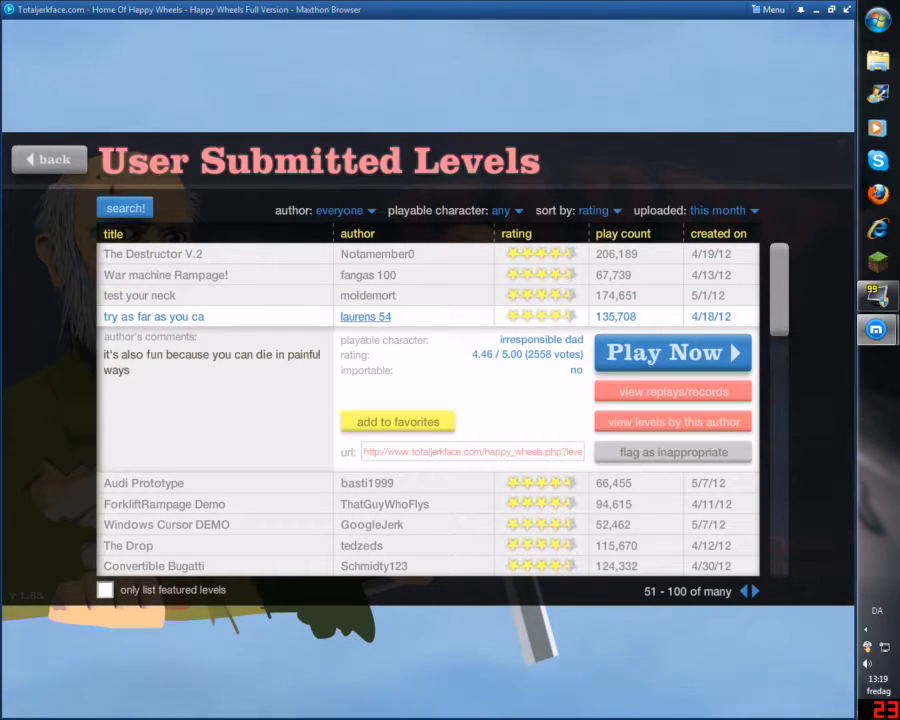
Step: Launch 'try as far as you ca' with Play Now and resume from its pause menu
left_click(672, 353)
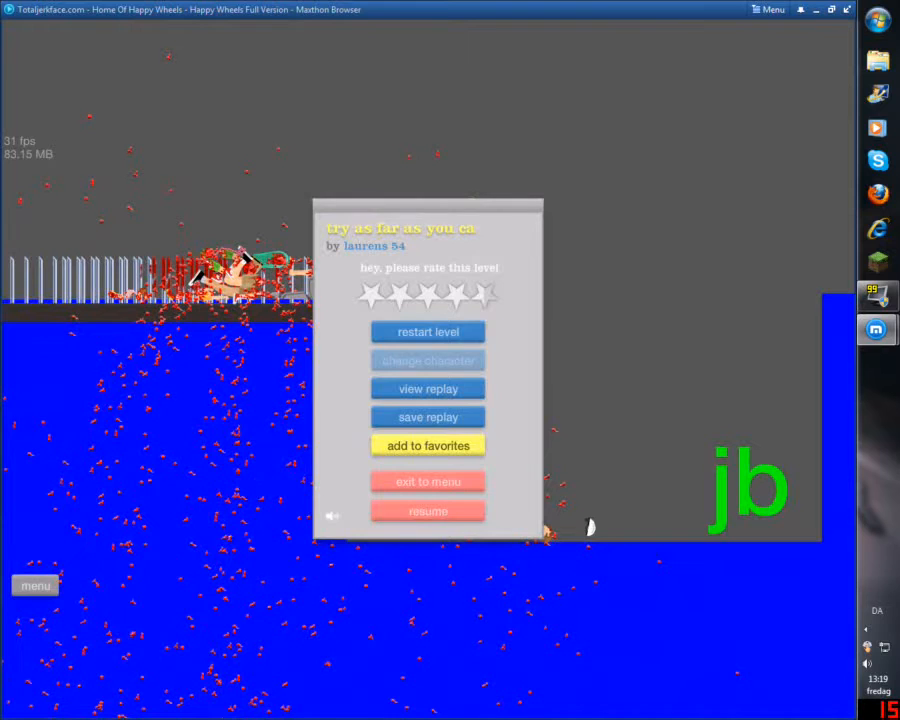
left_click(428, 331)
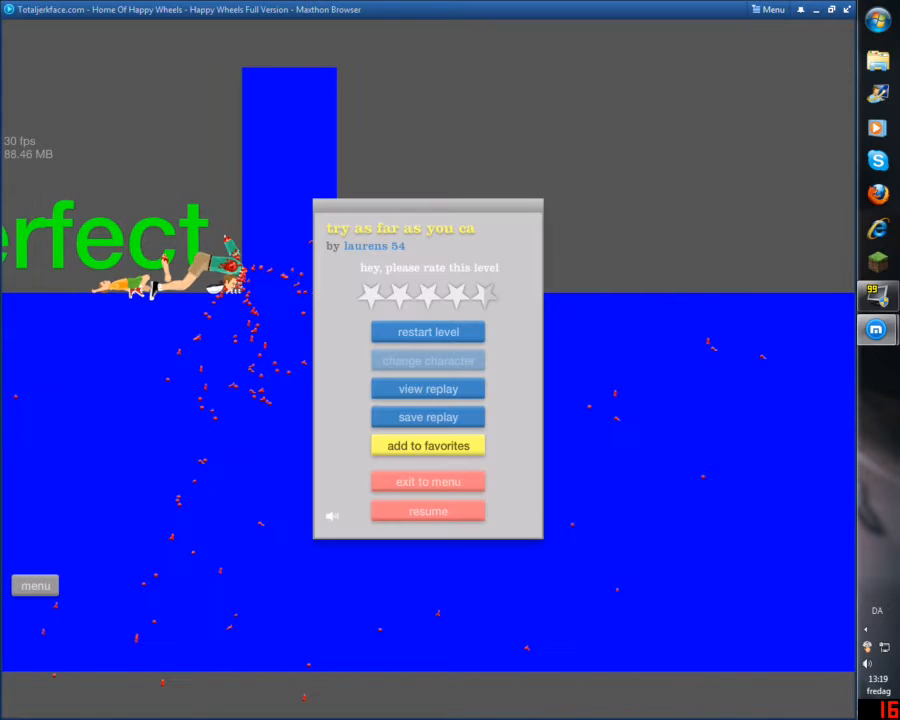
Step: Resume the 'try as far as you ca' run and push further along the blue course
left_click(428, 331)
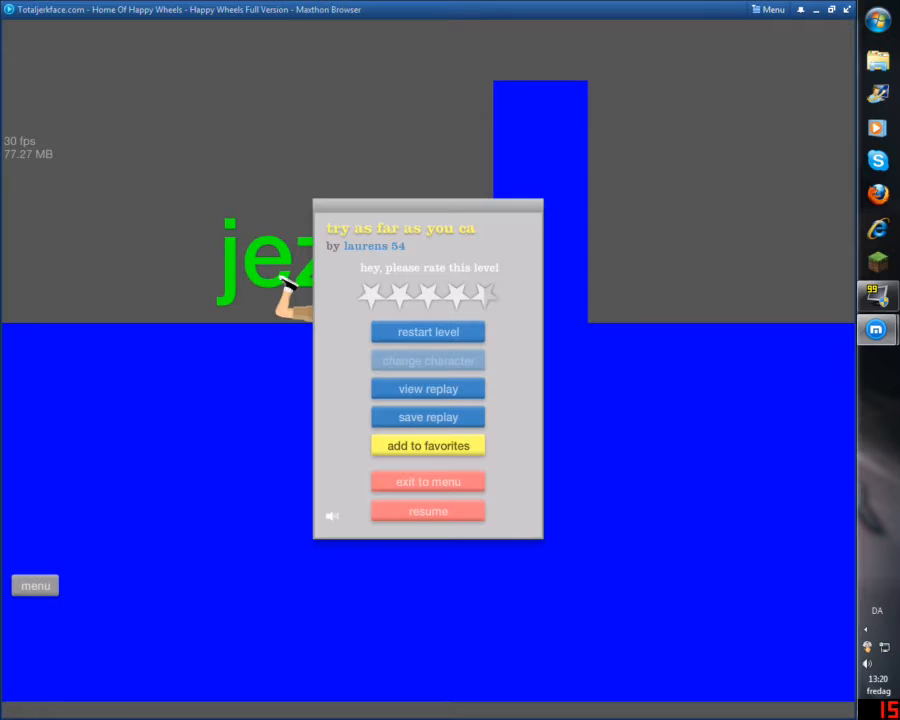
Step: Resume briefly, then exit the level to the browser showing ONLY FOR PROSSSSSSS! details
left_click(428, 331)
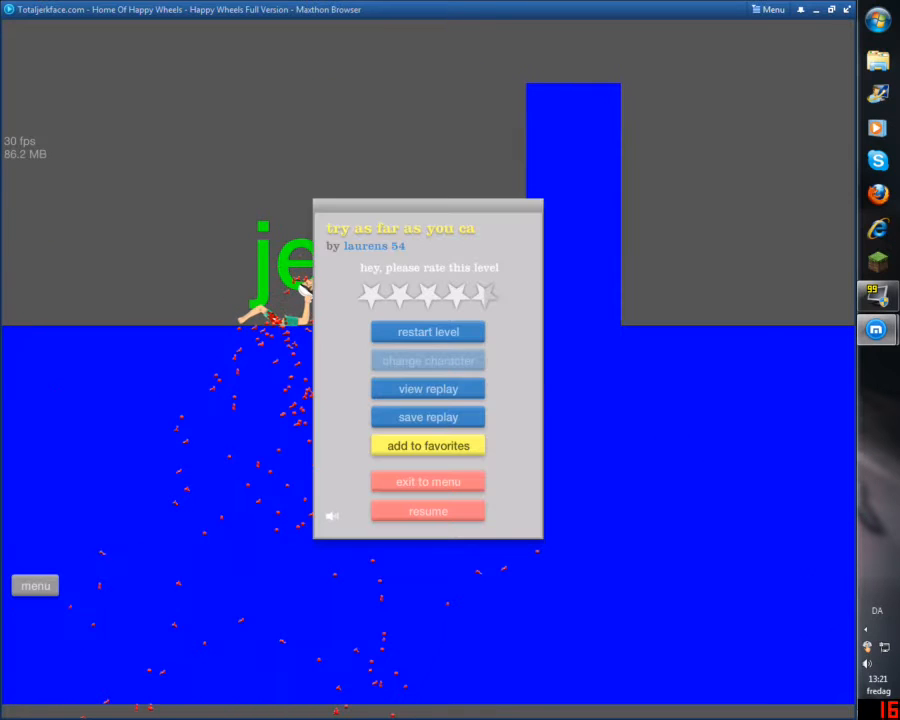
left_click(428, 481)
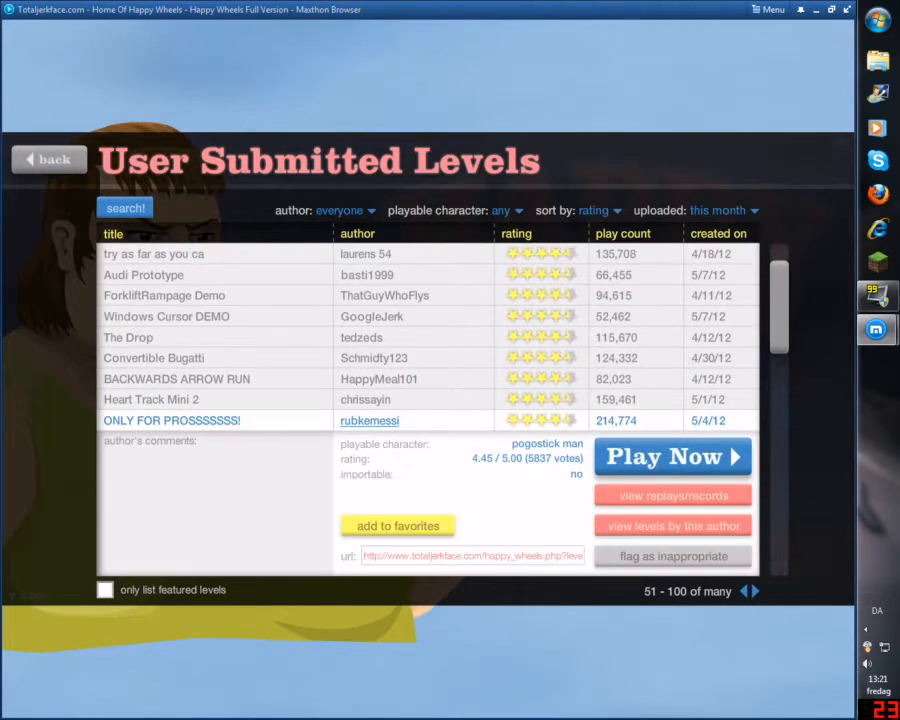
Step: Start the WAIT for DEAD level with Play Now and play until pausing
left_click(672, 456)
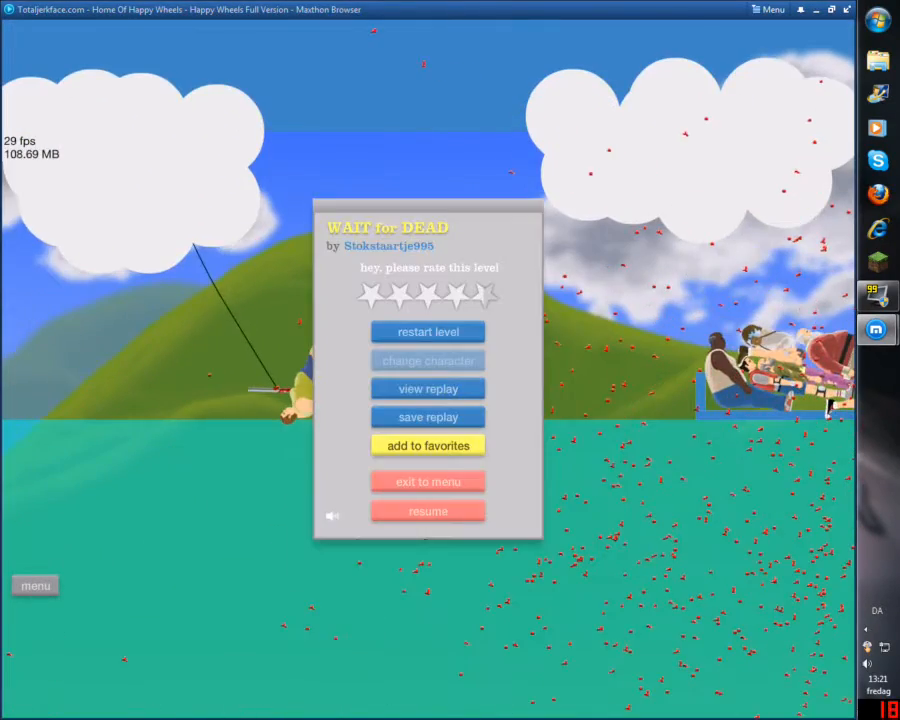
Step: Exit WAIT for DEAD to the browser and view BRAZIL by Lighthead's details
left_click(428, 331)
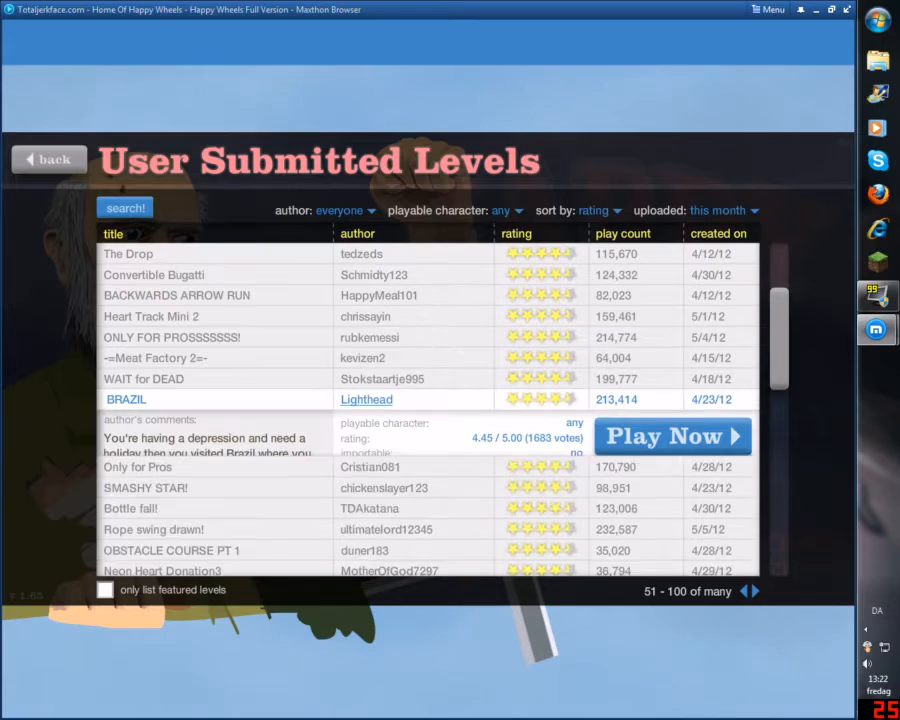
Step: Play BRAZIL as the fedora mine-cart explorer, winning in 45.30 seconds
left_click(672, 436)
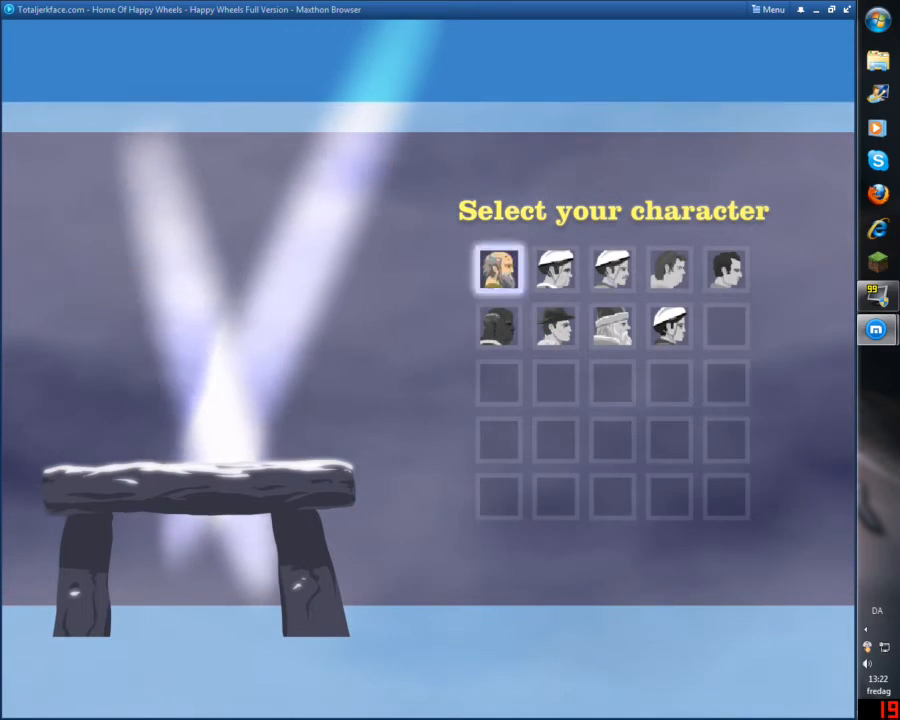
left_click(727, 269)
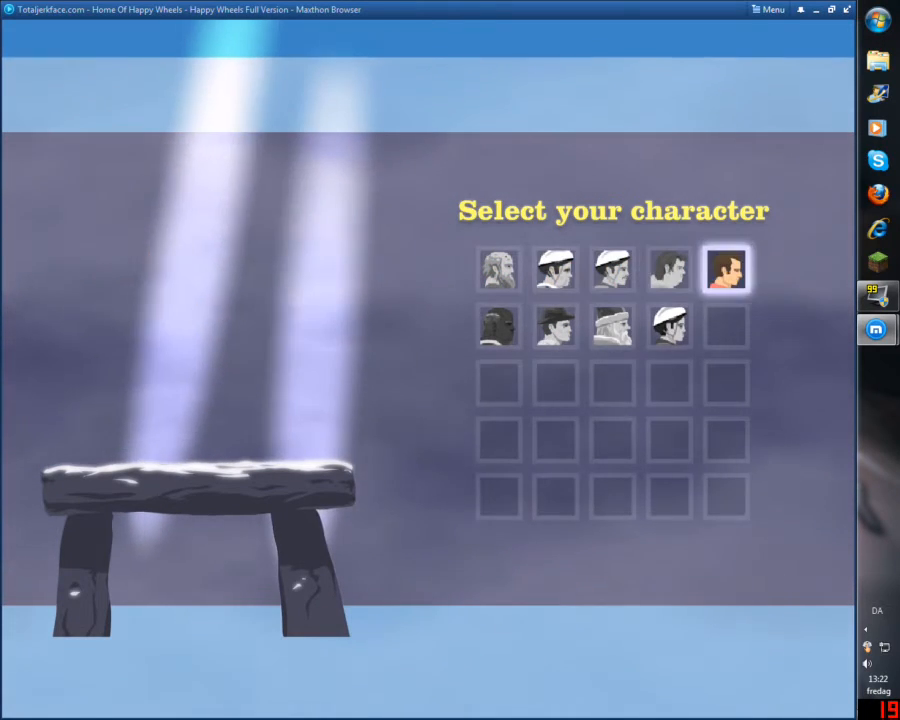
left_click(555, 325)
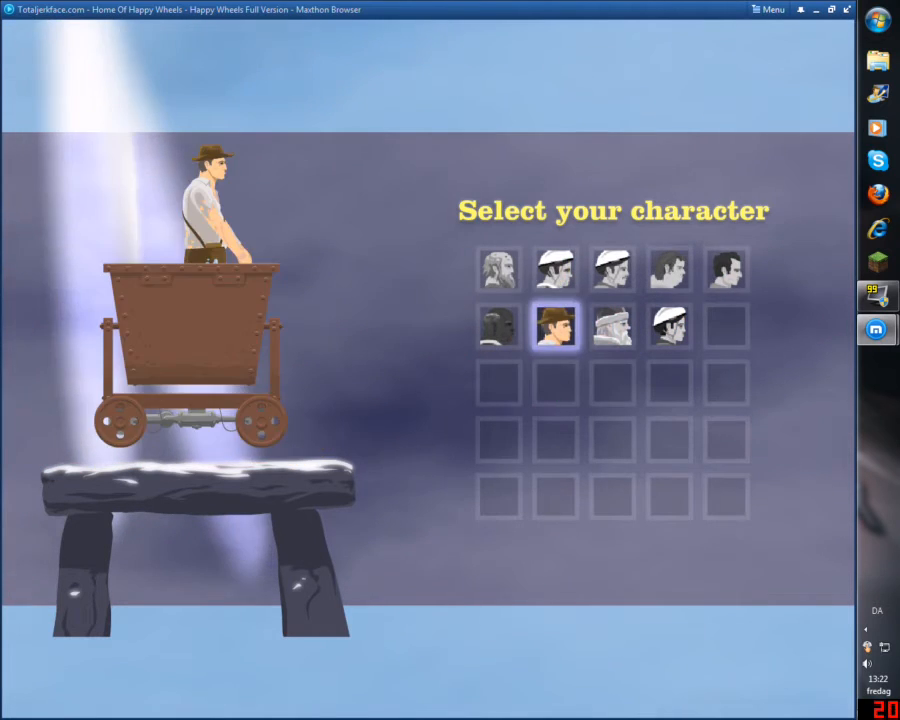
left_click(555, 269)
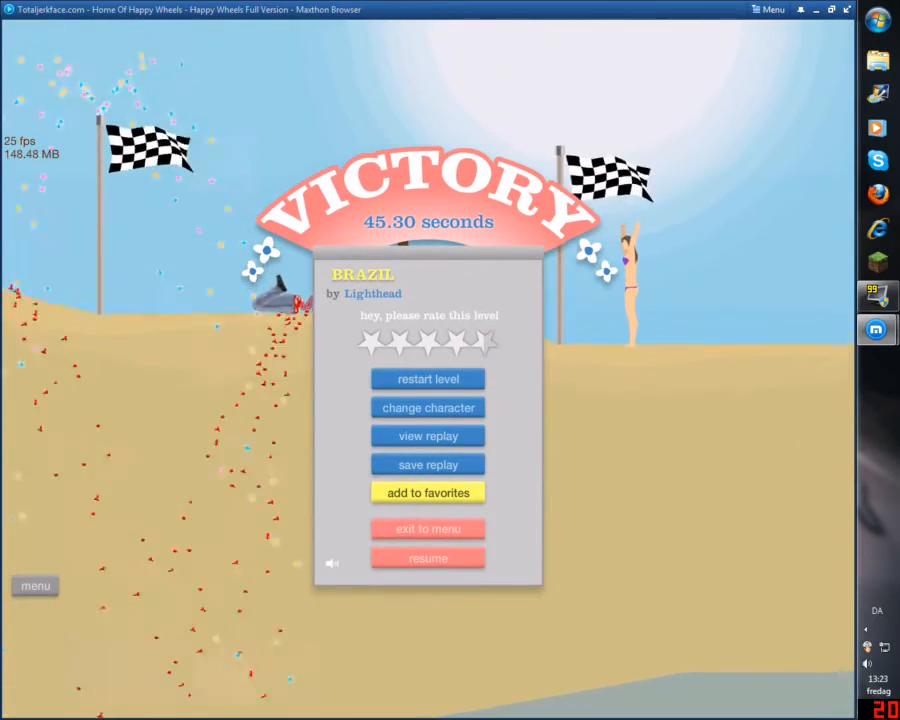
Step: Leave the finished BRAZIL level, try Only for Pros, then exit to the browser
left_click(427, 528)
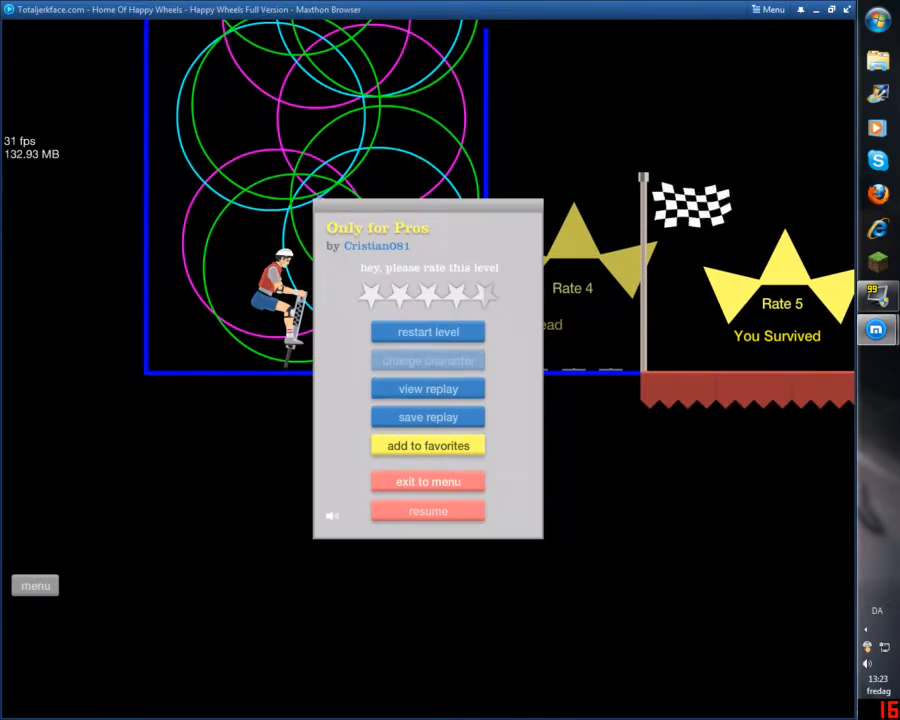
left_click(428, 481)
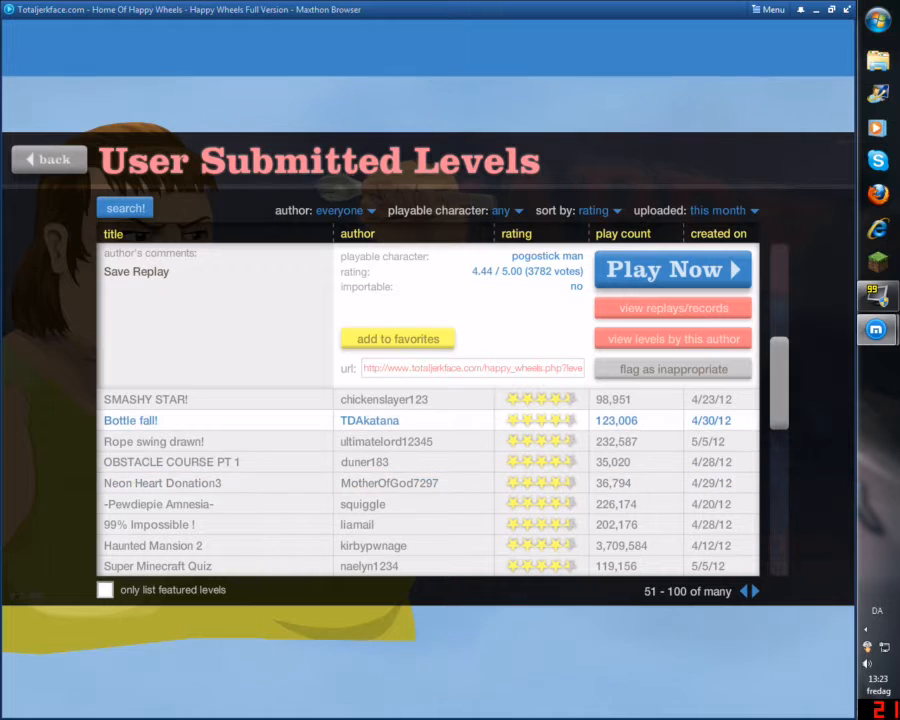
Step: Expand Bottle fall! by TDAkatana (segway guy, rated 4.44) and press Play Now
left_click(130, 420)
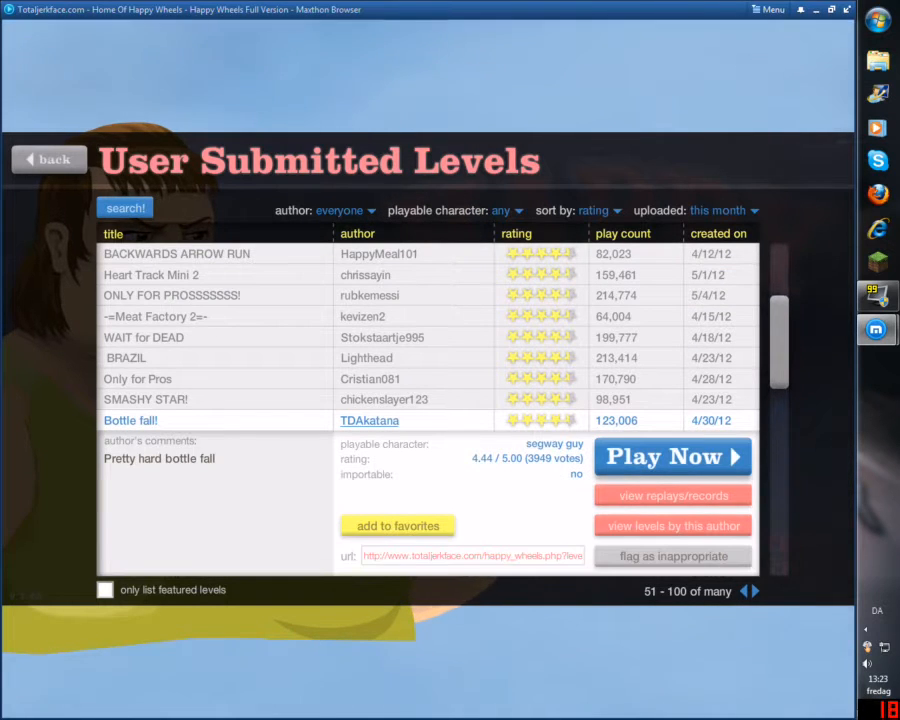
left_click(672, 456)
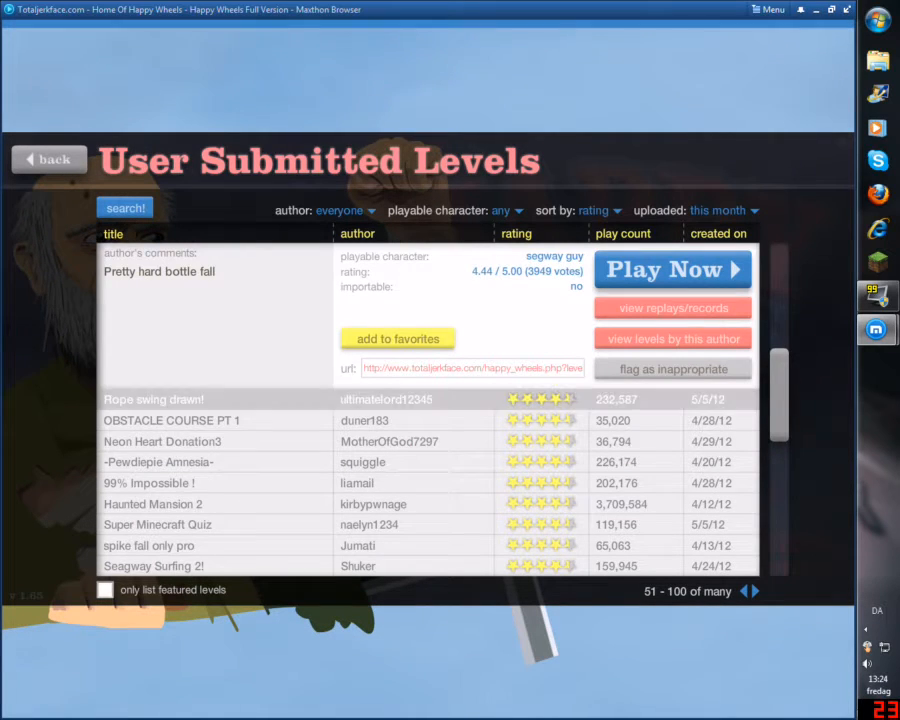
Step: Check Rope swing drawn!, scroll down, and select 99% Impossible ! on page 51–100
left_click(153, 357)
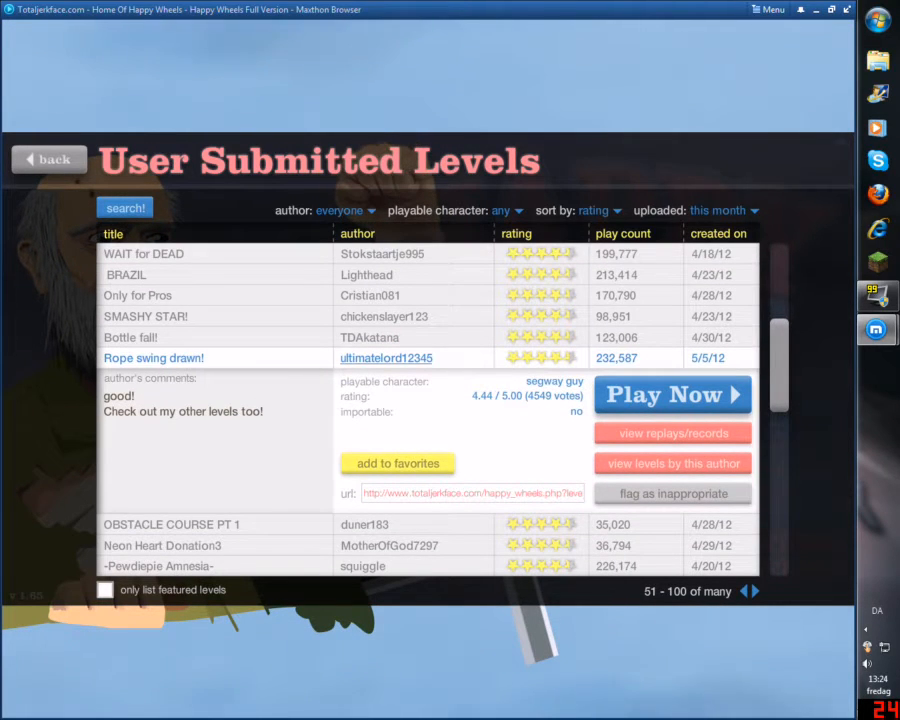
scroll("down", 3)
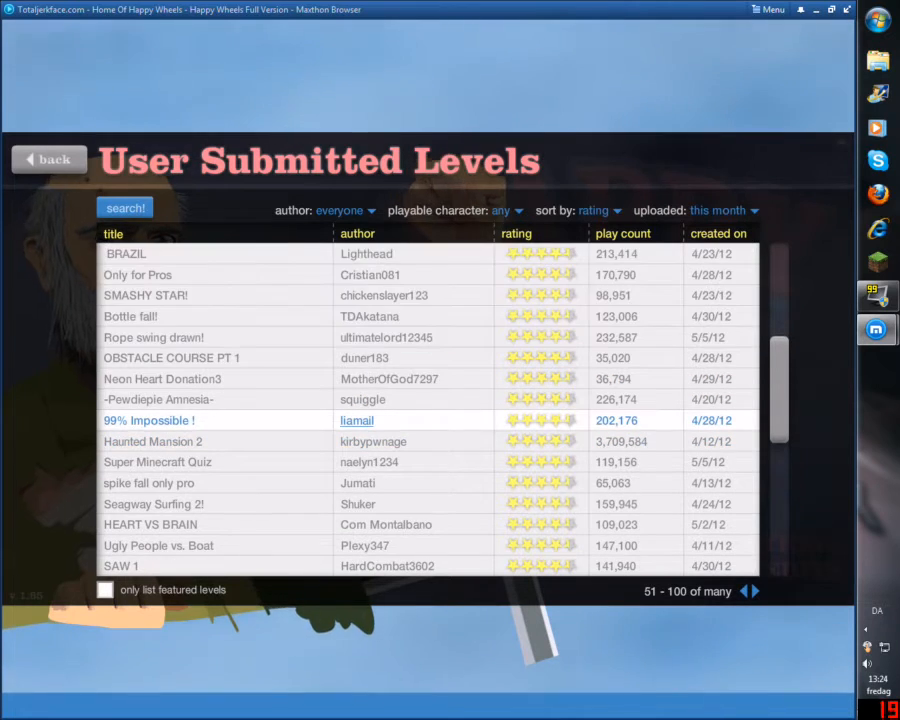
left_click(149, 420)
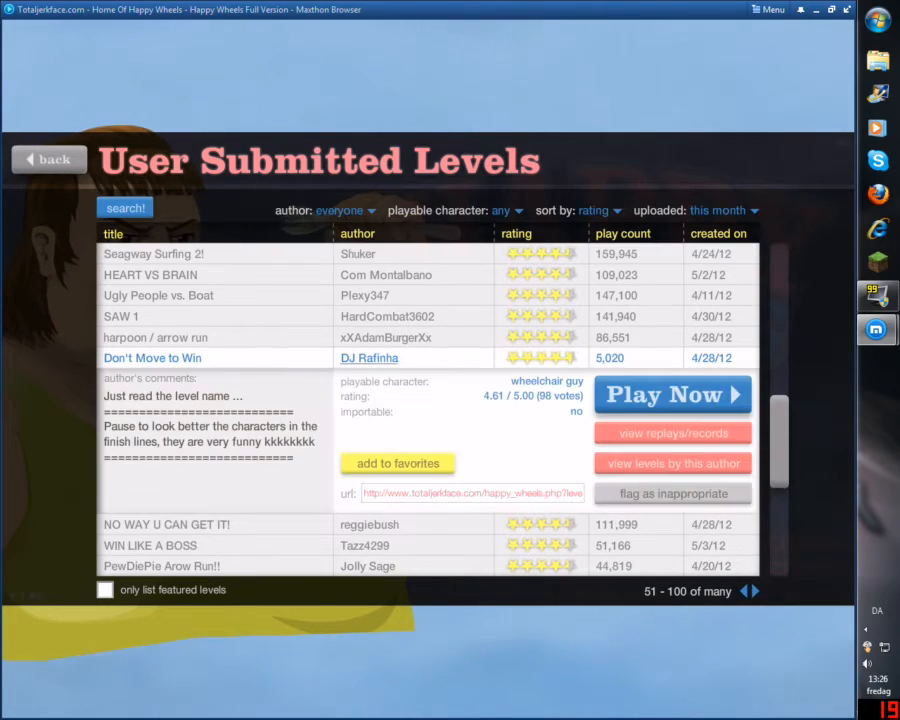
Step: Preview 100 ways to die and Race Challenge (Pro), then start Pogo Jumping Course
scroll("down", 3)
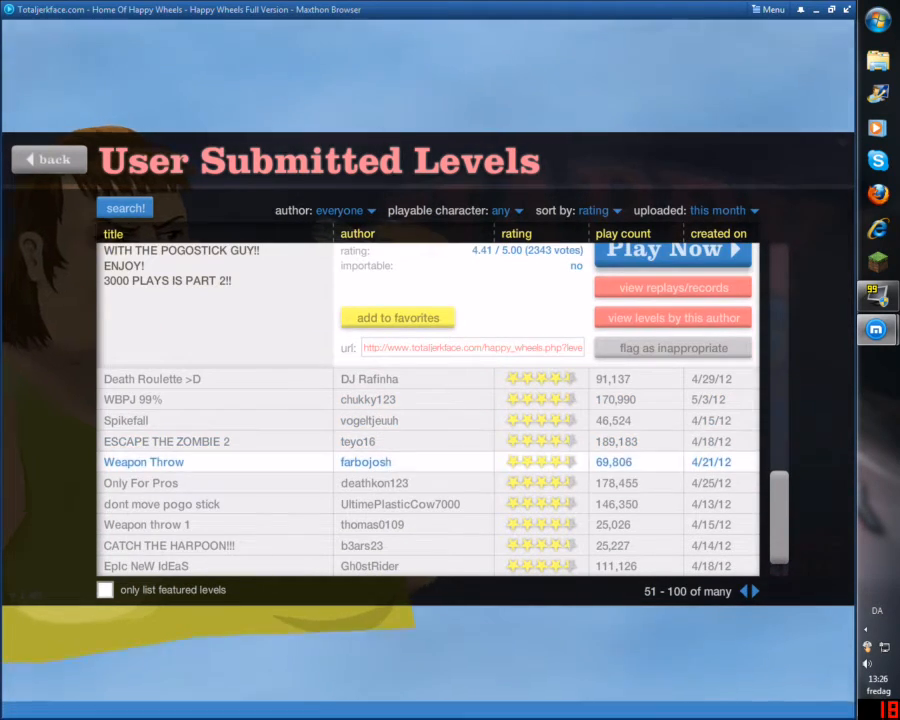
scroll("down", 3)
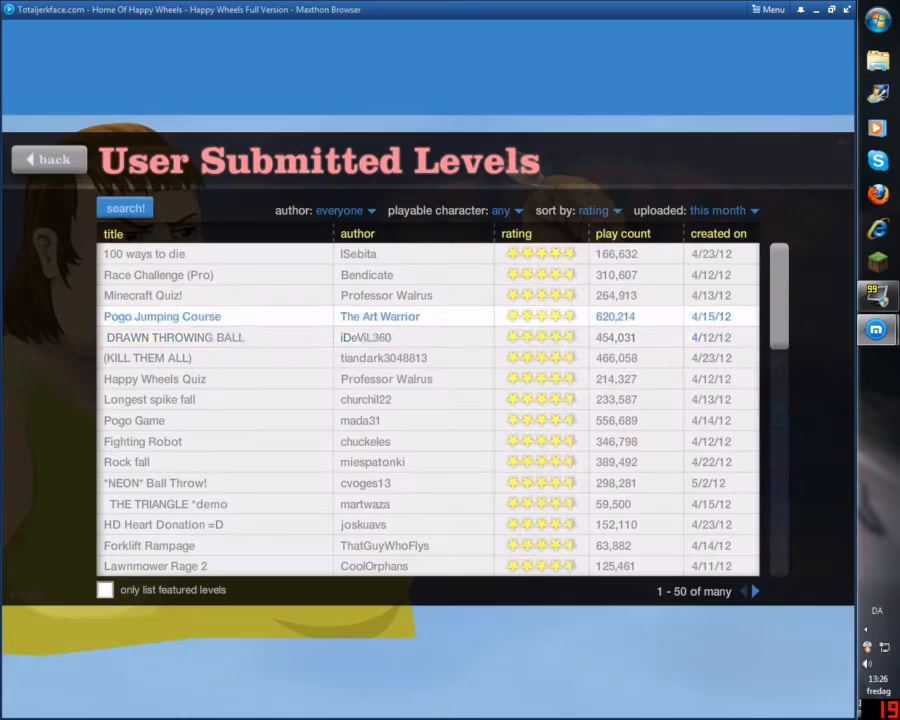
left_click(144, 253)
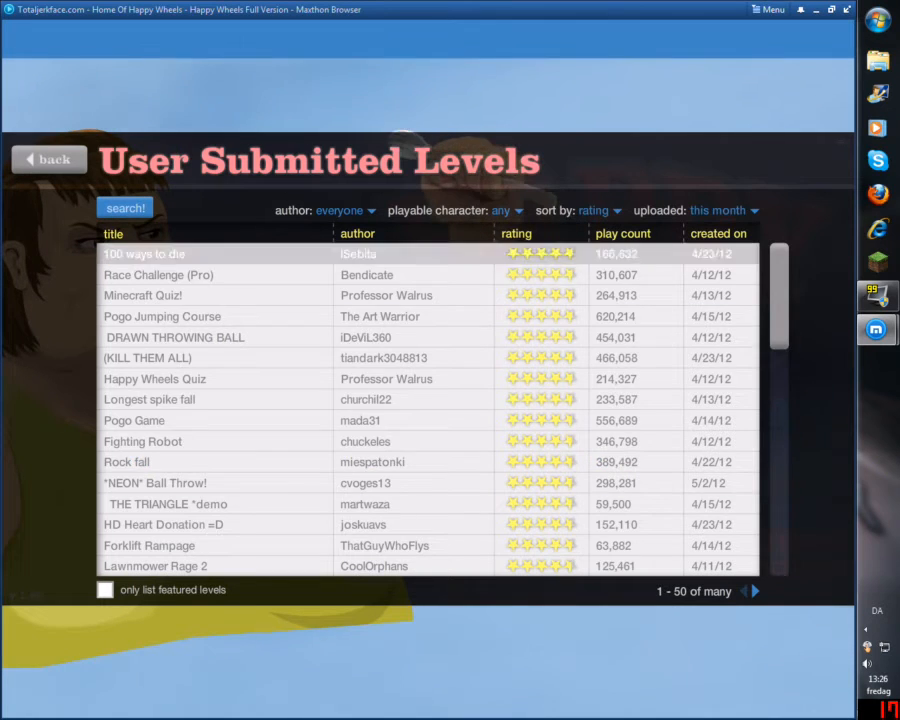
left_click(158, 275)
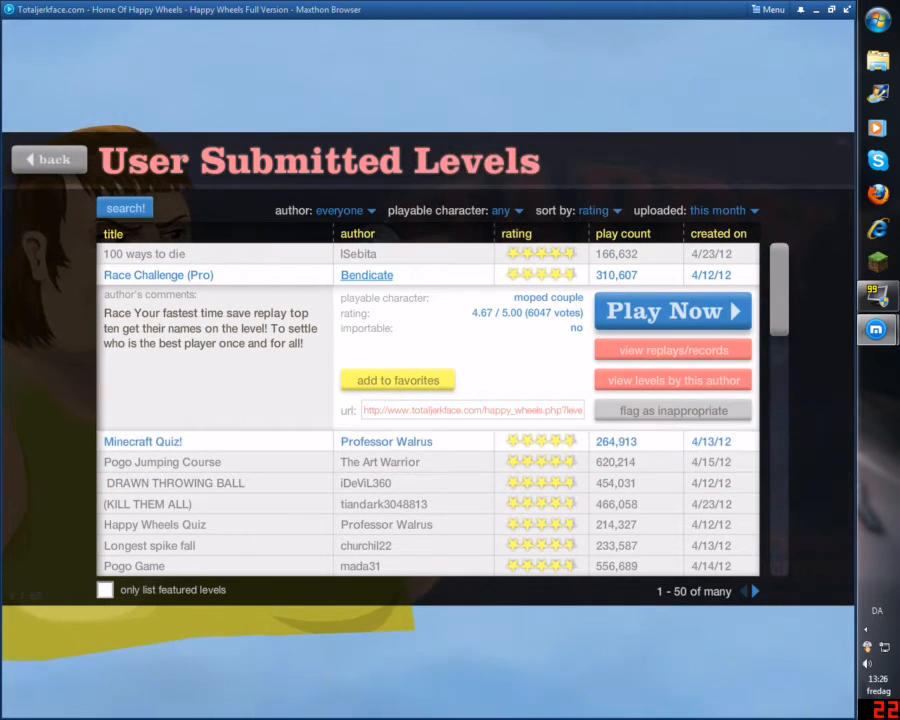
left_click(162, 462)
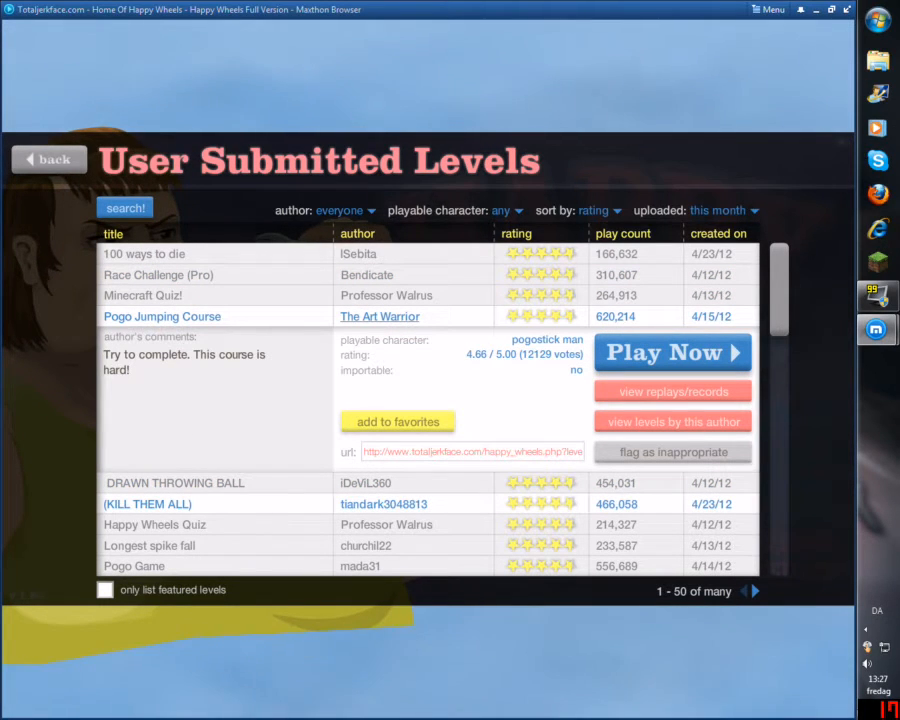
left_click(175, 482)
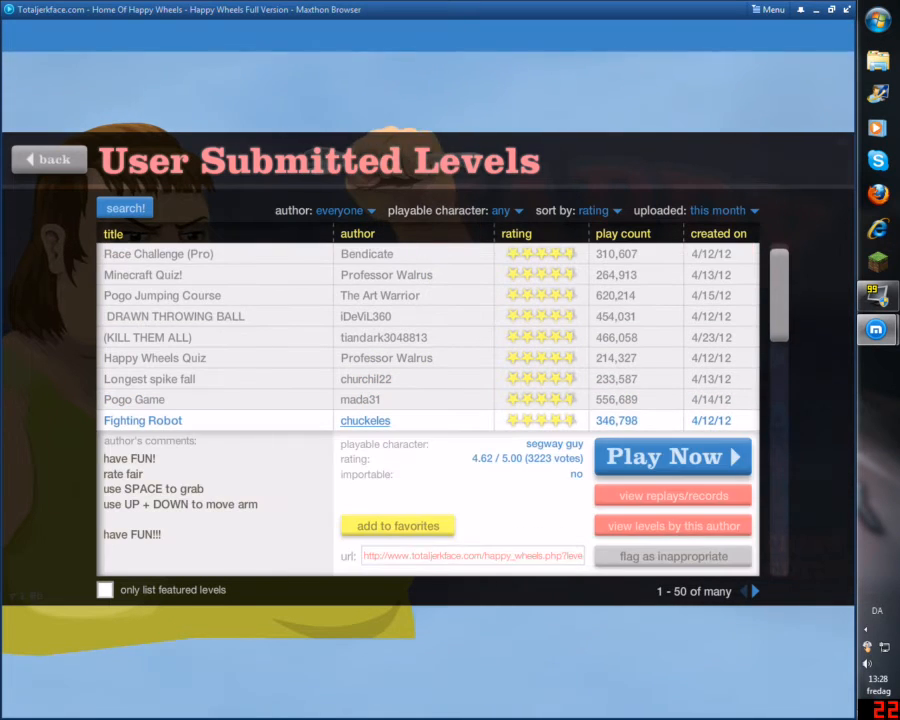
Step: Start chuckeles' Fighting Robot level with Play Now
left_click(672, 456)
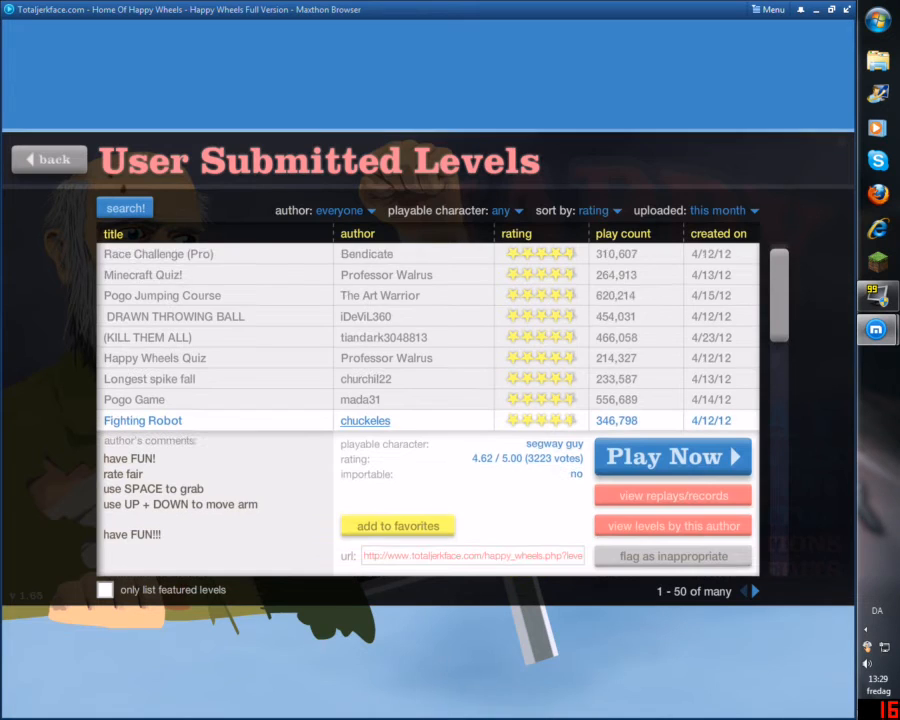
Step: Scroll down the first page, view Minecraft Quiz details, and start playing it
scroll("down", 3)
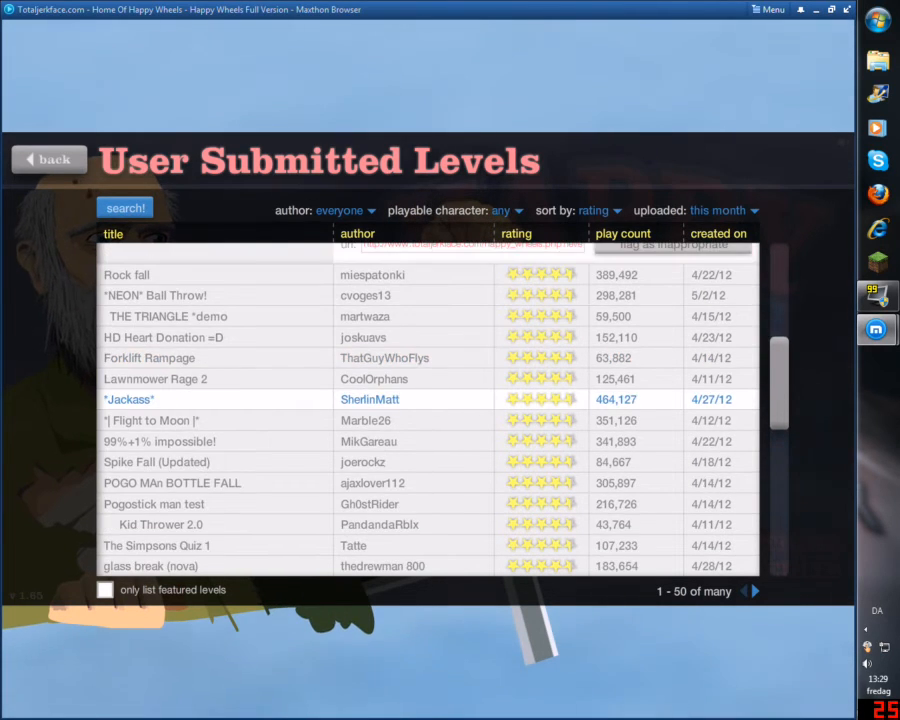
scroll("down", 3)
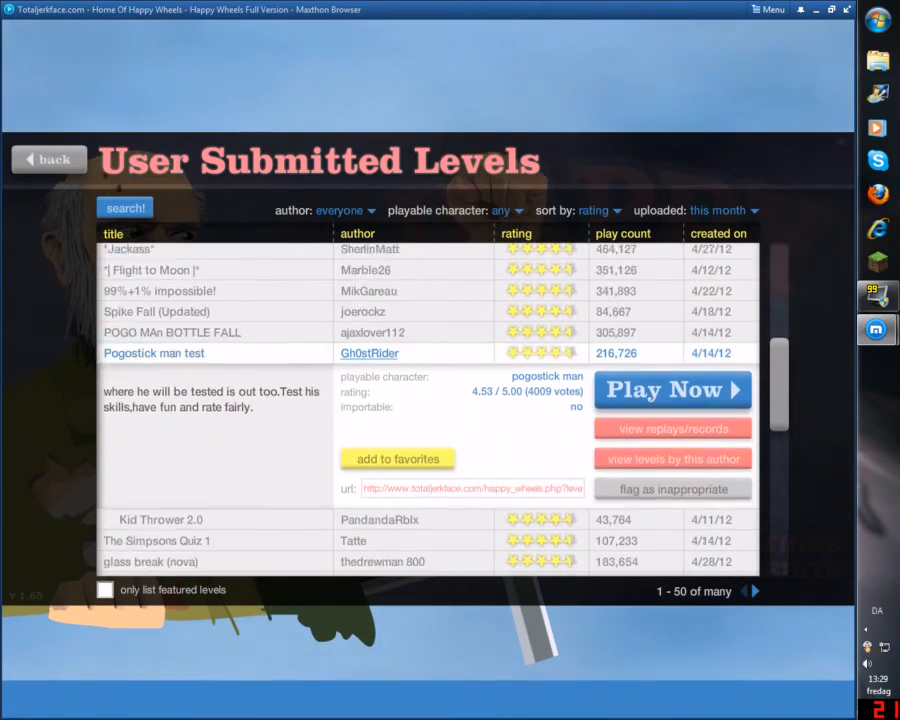
scroll("down", 3)
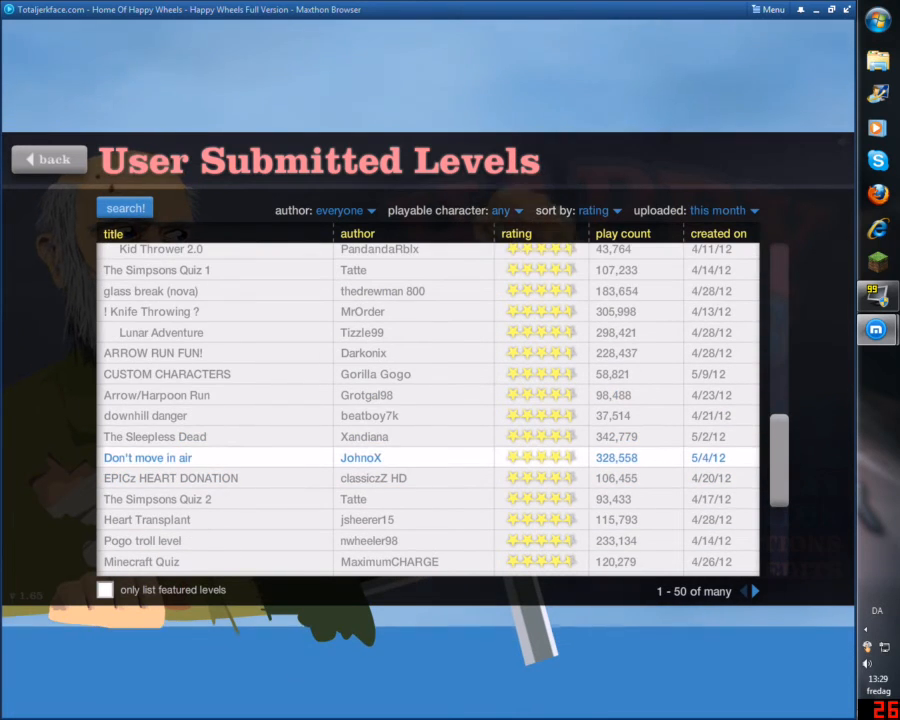
left_click(155, 437)
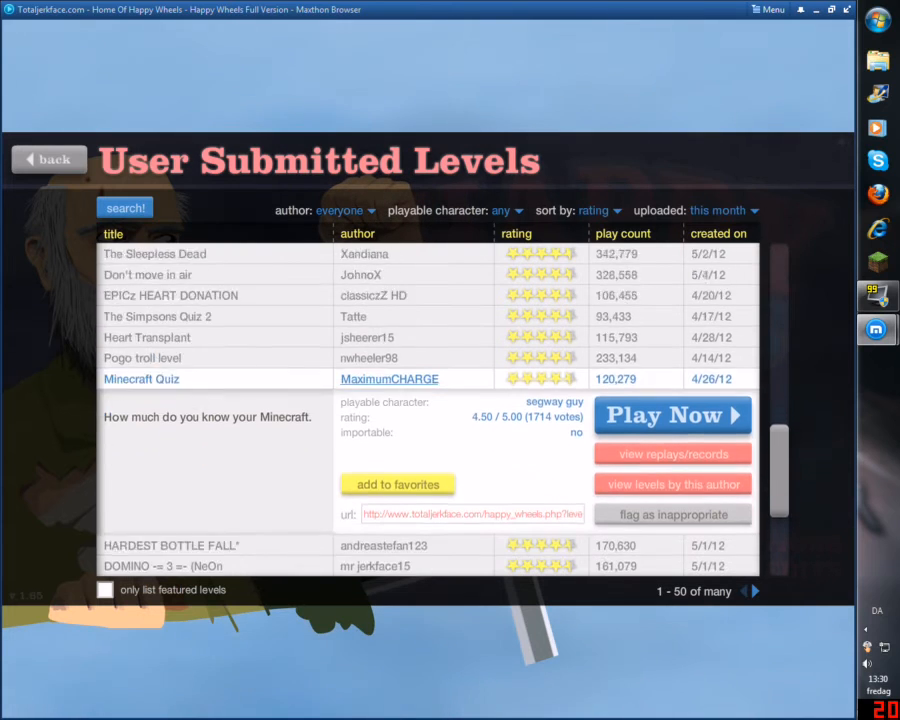
left_click(672, 415)
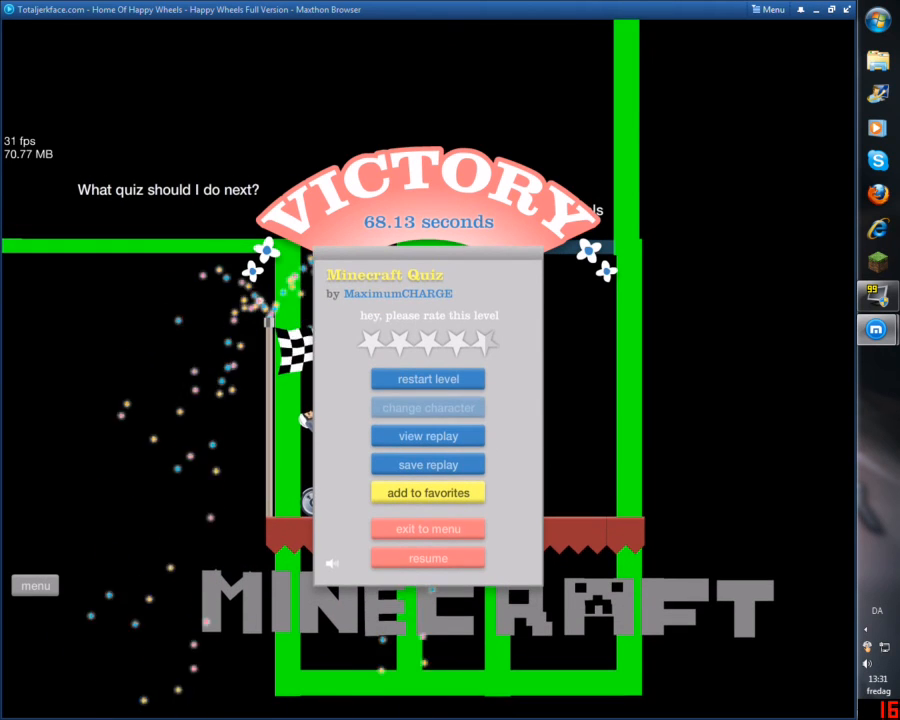
Step: Leave the Minecraft Quiz victory screen via 'exit to menu' for the level browser
left_click(428, 528)
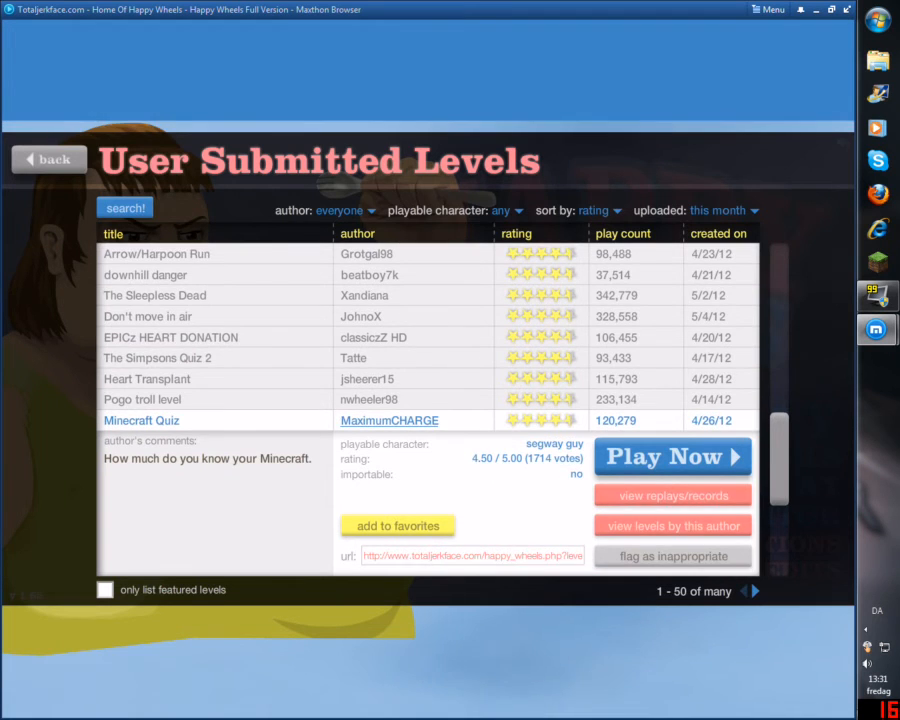
scroll("down", 3)
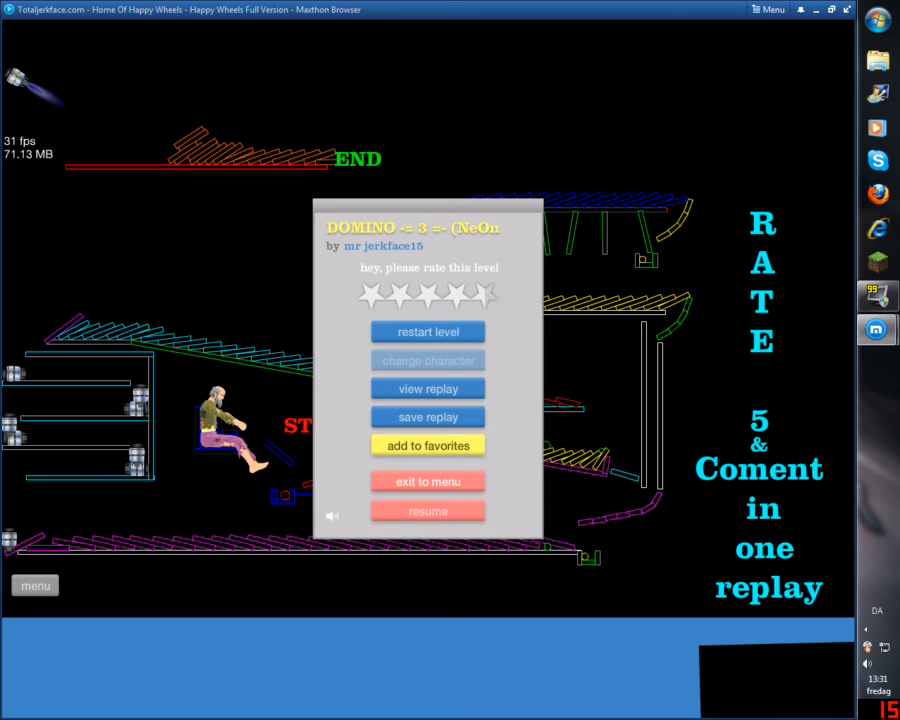
left_click(427, 481)
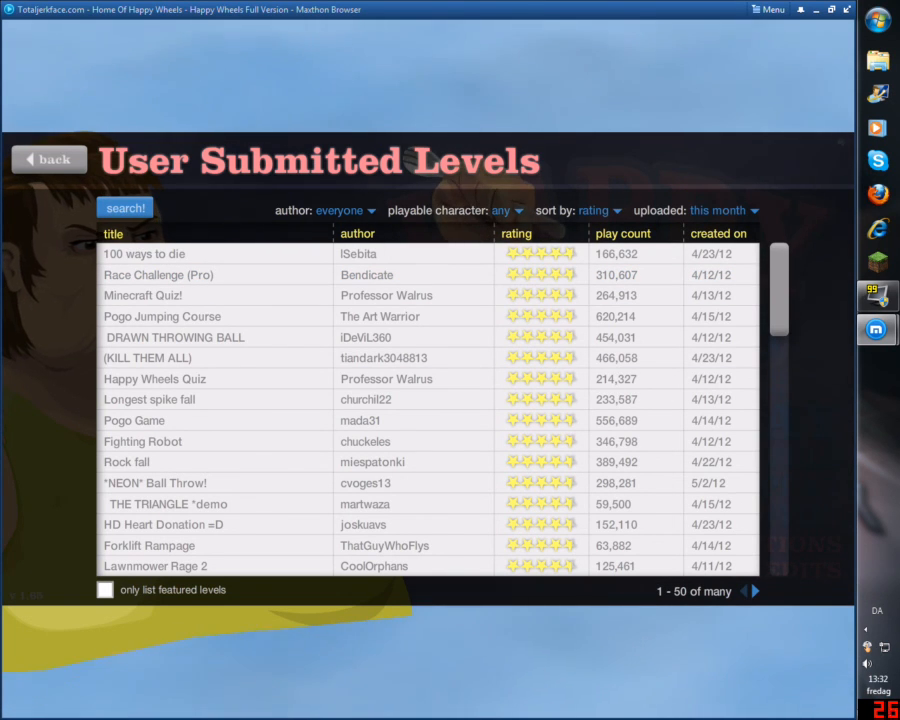
mouse_move(155, 378)
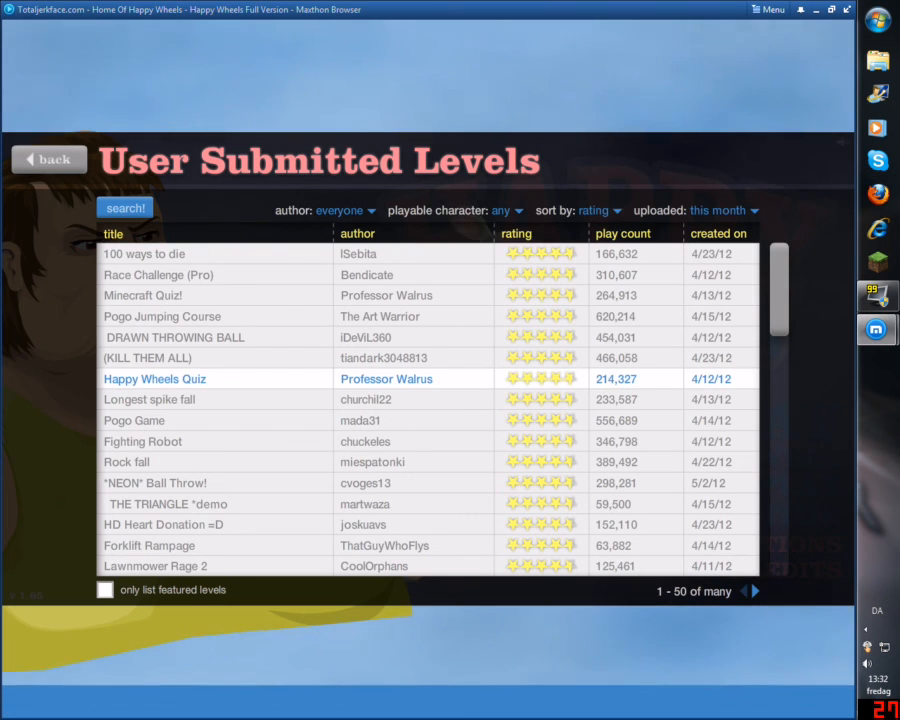
Step: Select THE TRIANGLE *demo from the first page of top-rated levels
left_click(167, 503)
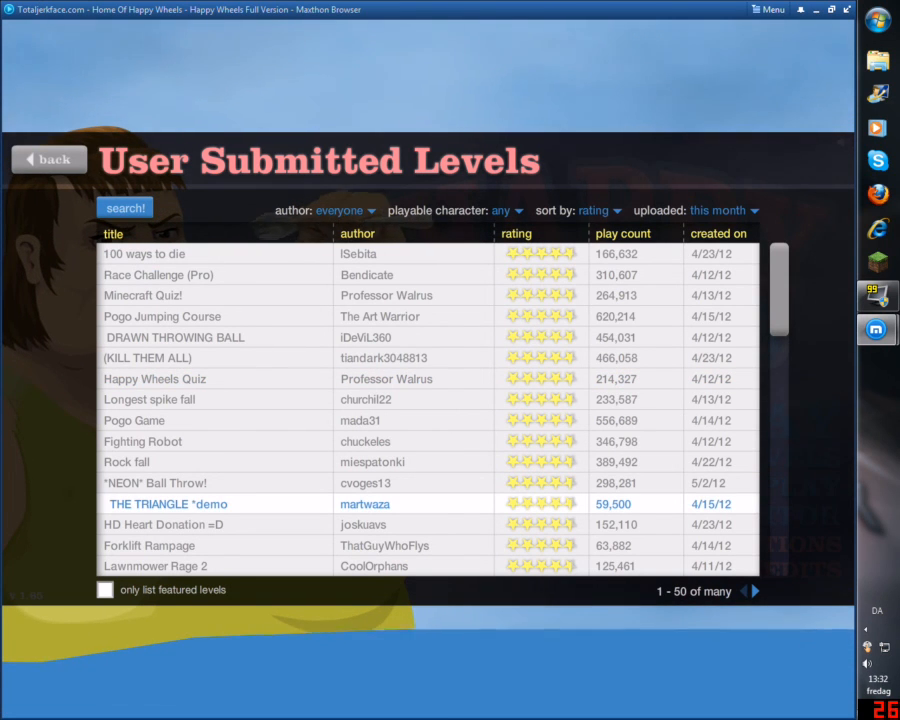